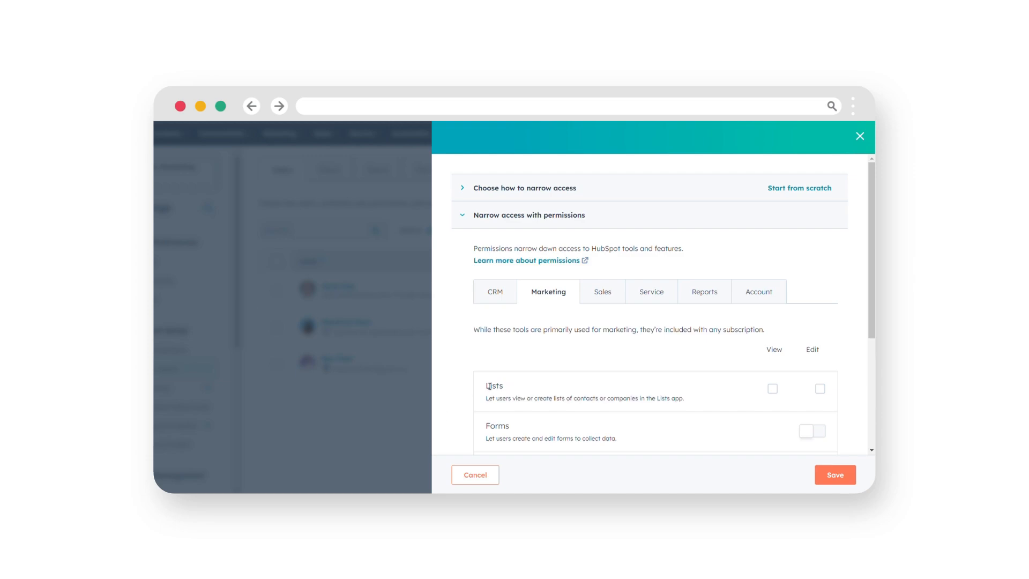
Grant View and Edit permissions for Lists in the Marketing permissions.
double_click(494, 386)
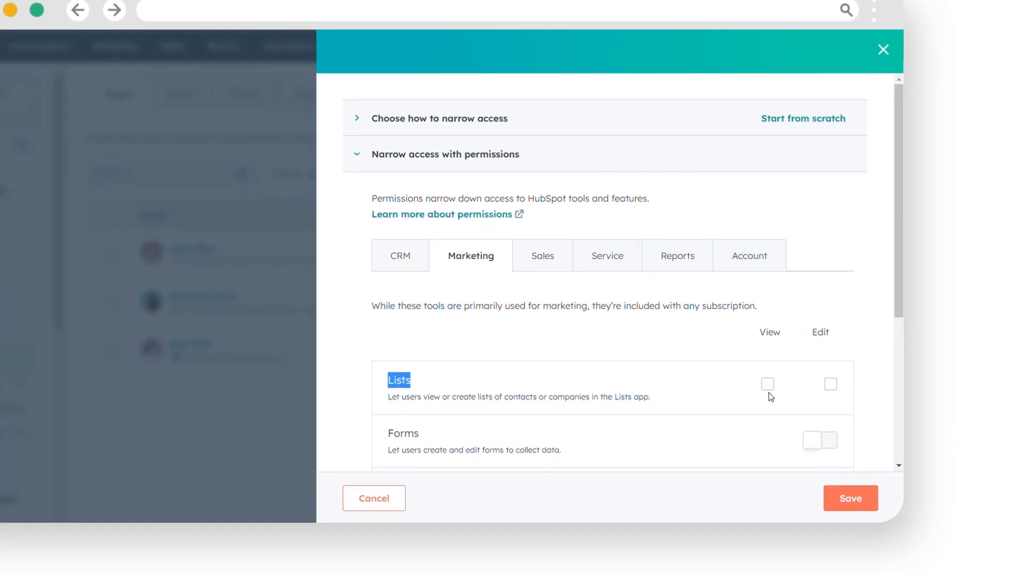
click(767, 384)
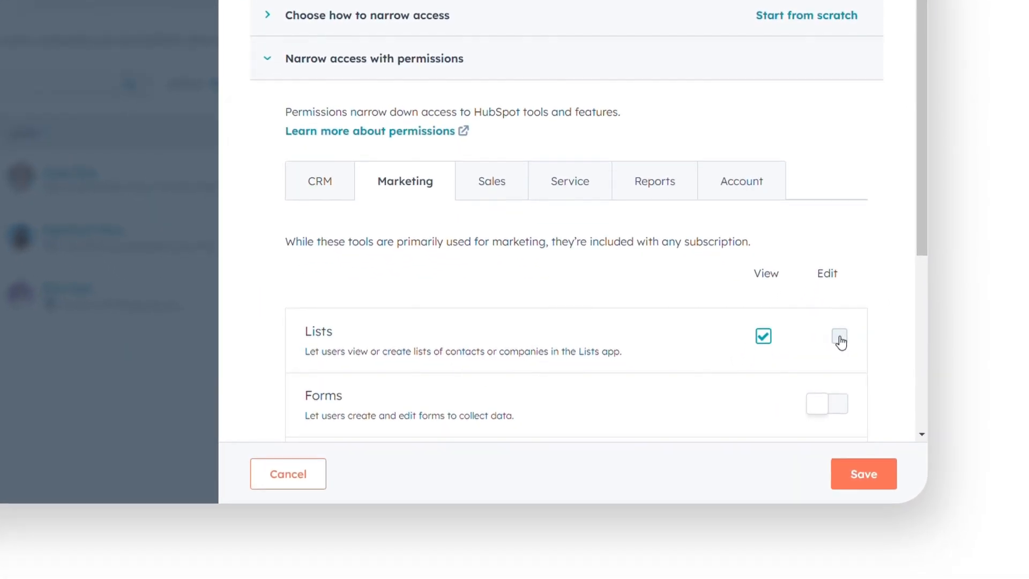
click(840, 336)
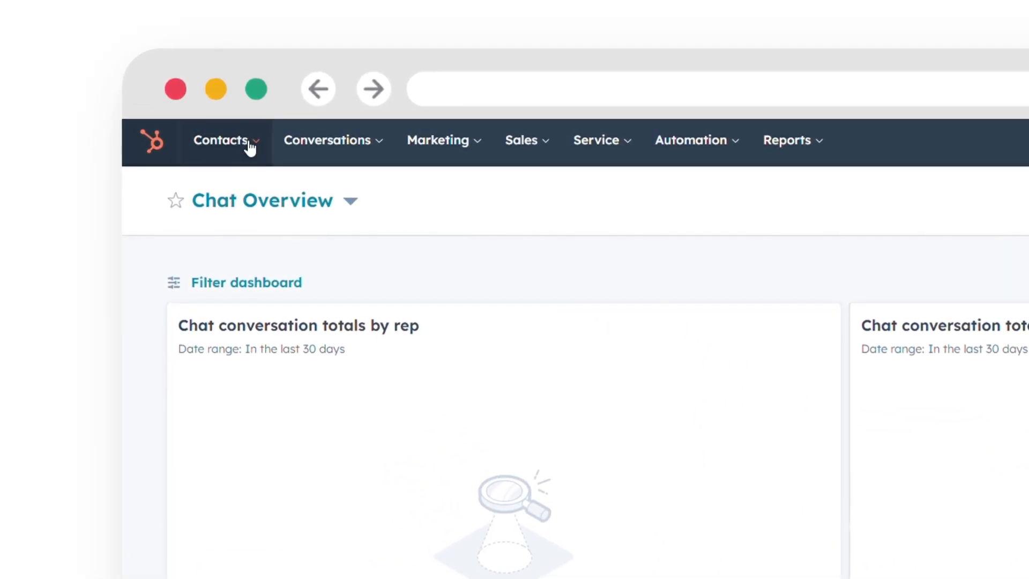
Go to the Contacts records page from the Contacts navigation menu.
click(222, 140)
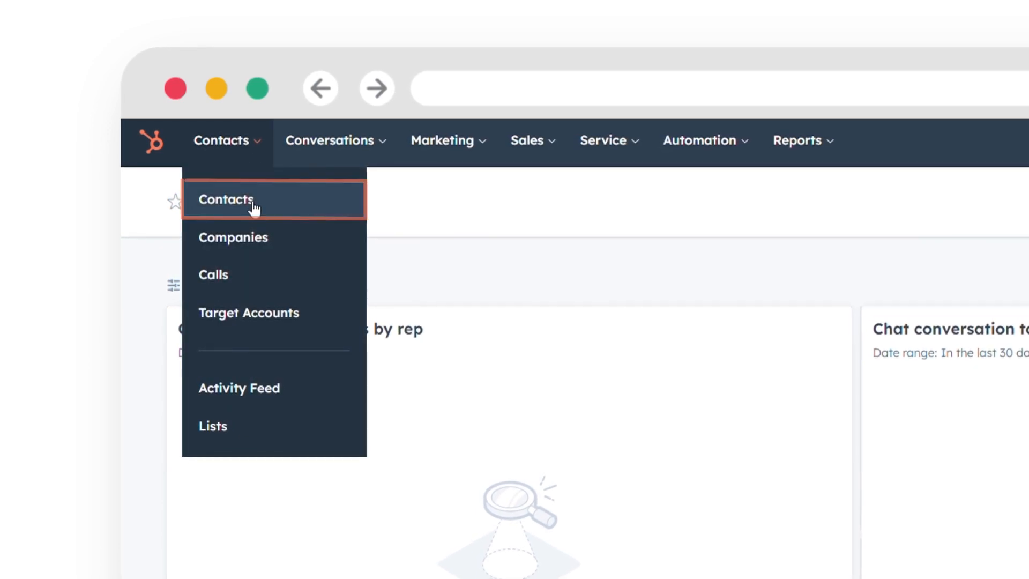
click(226, 199)
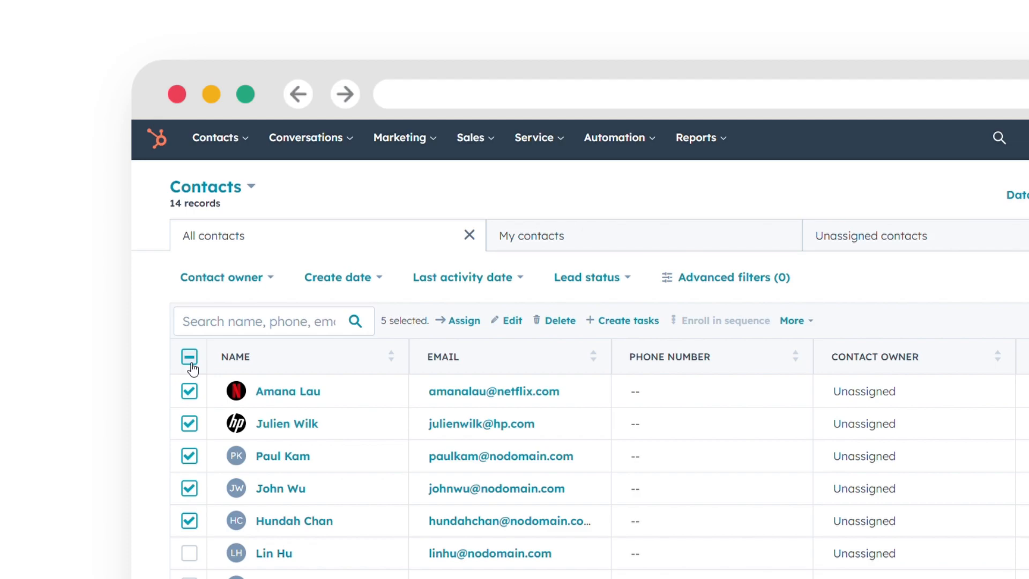
Select all 14 contacts and add them to the static list 'Test list'.
click(190, 357)
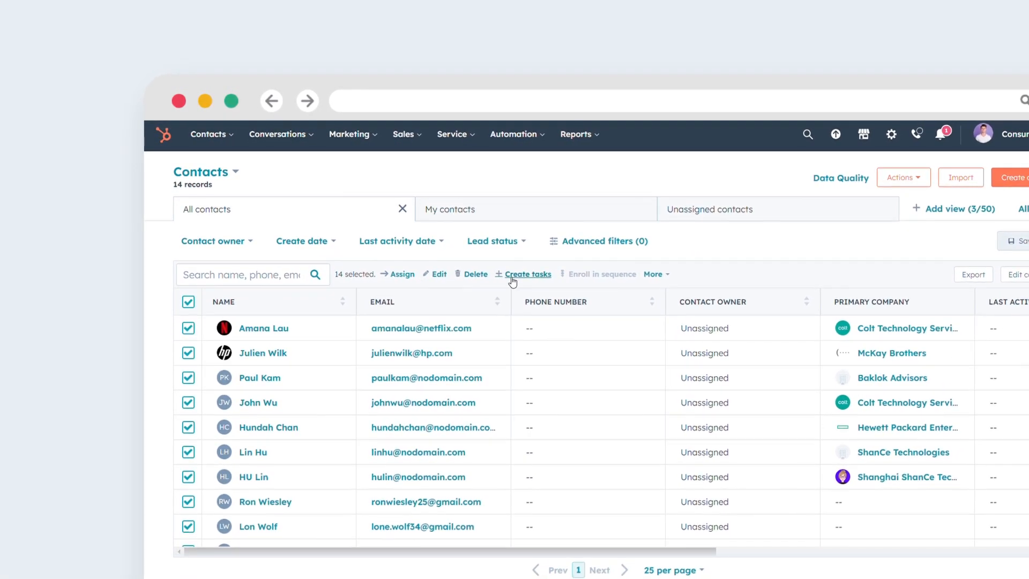
click(656, 274)
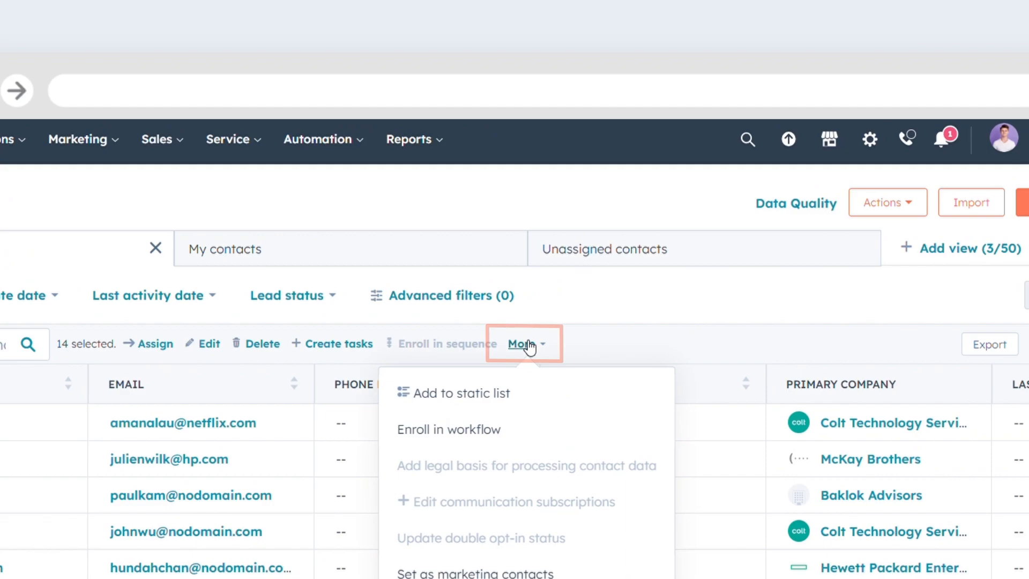
click(460, 393)
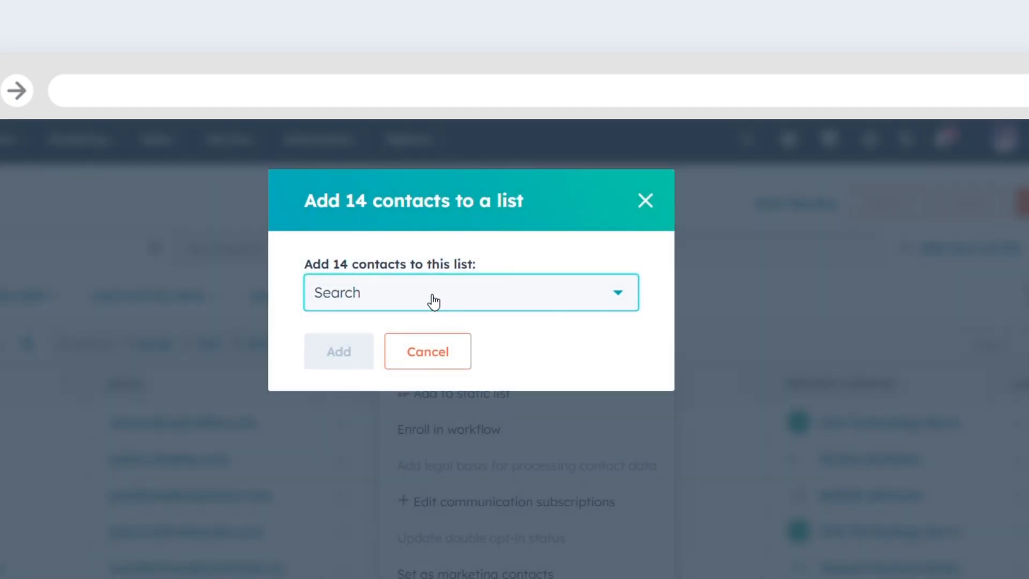
click(470, 292)
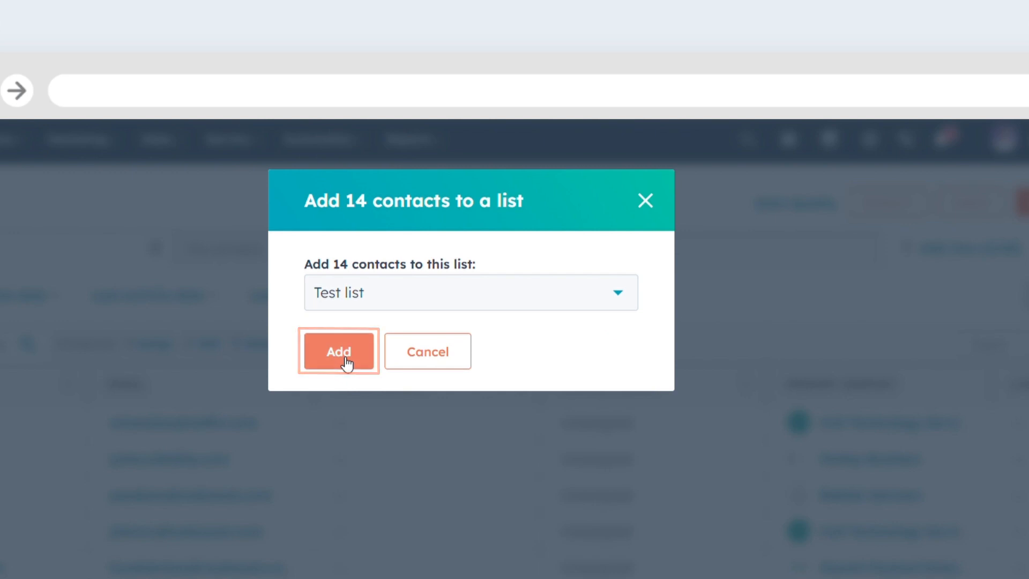
click(339, 351)
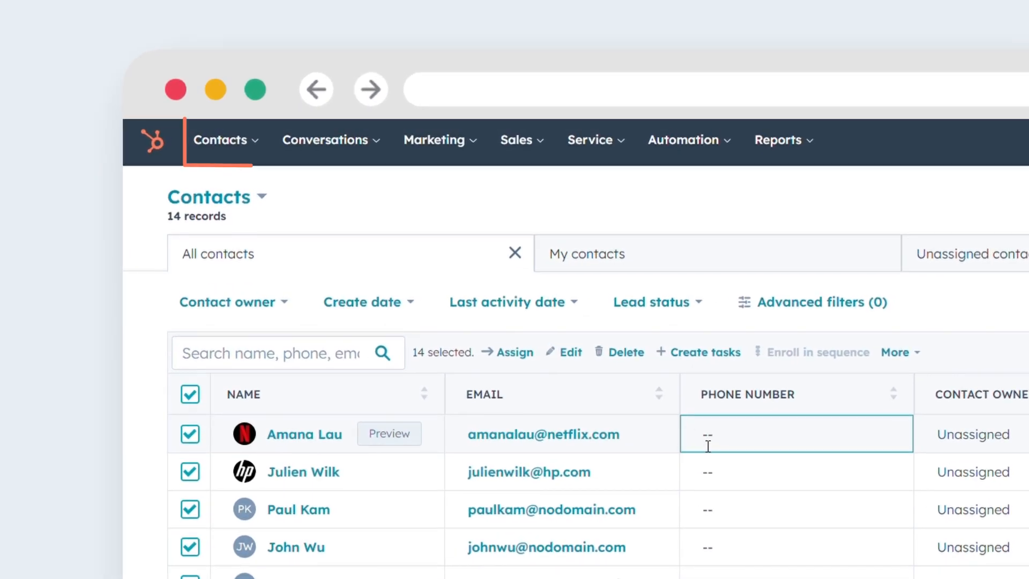
Go to the saved lists page and search for 'test'.
click(223, 140)
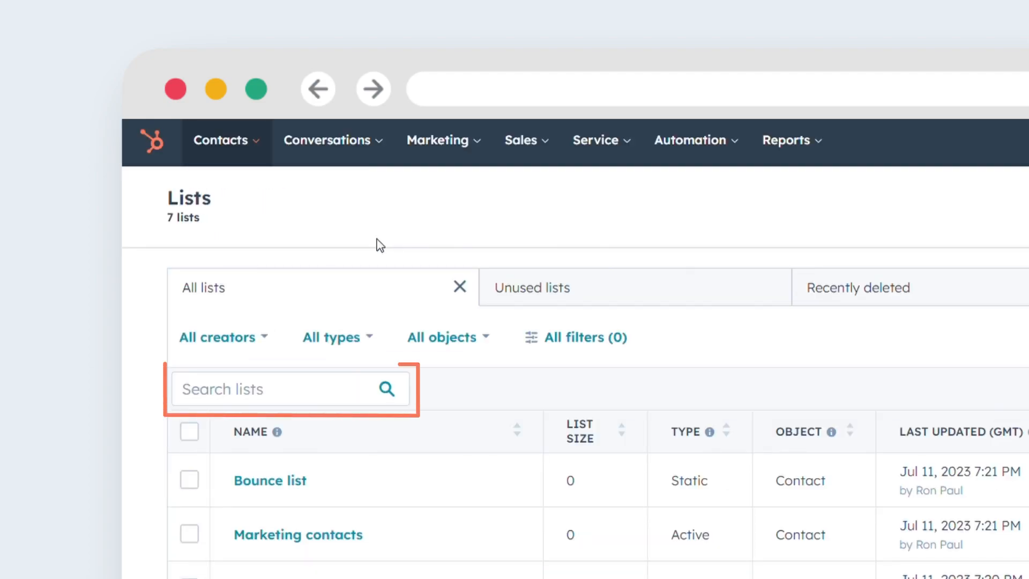
text(test)
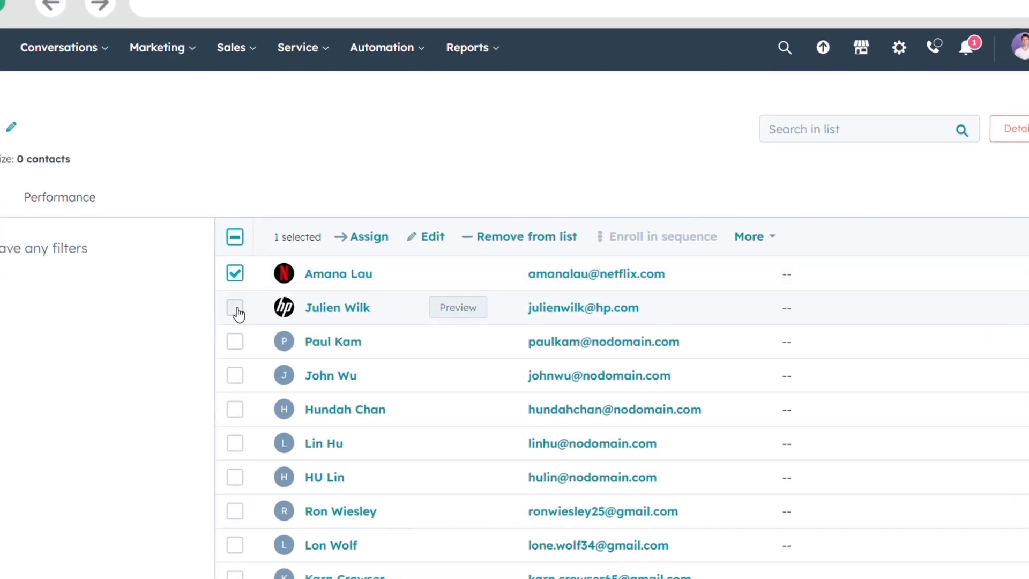
click(242, 371)
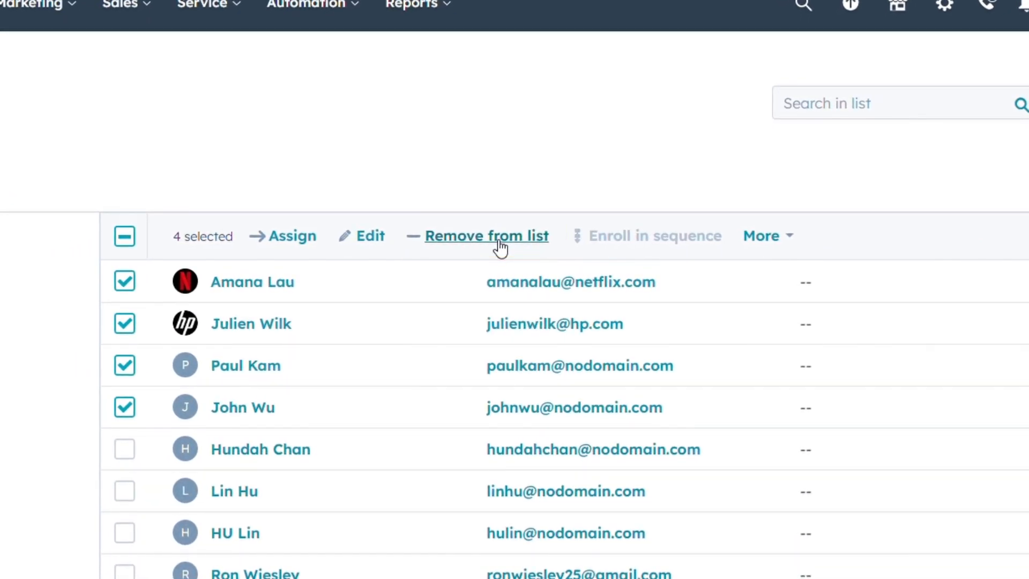
click(486, 236)
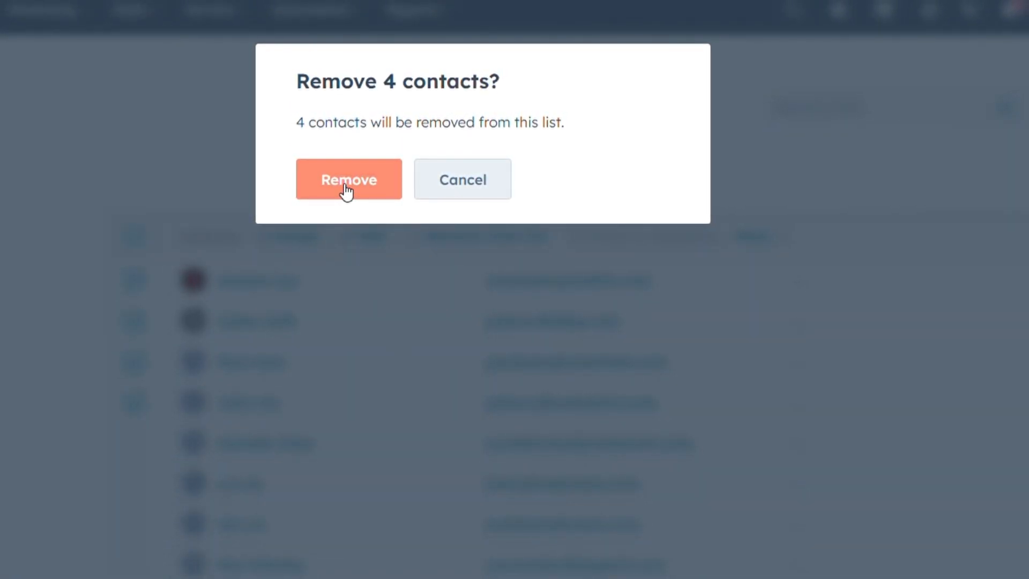
click(348, 179)
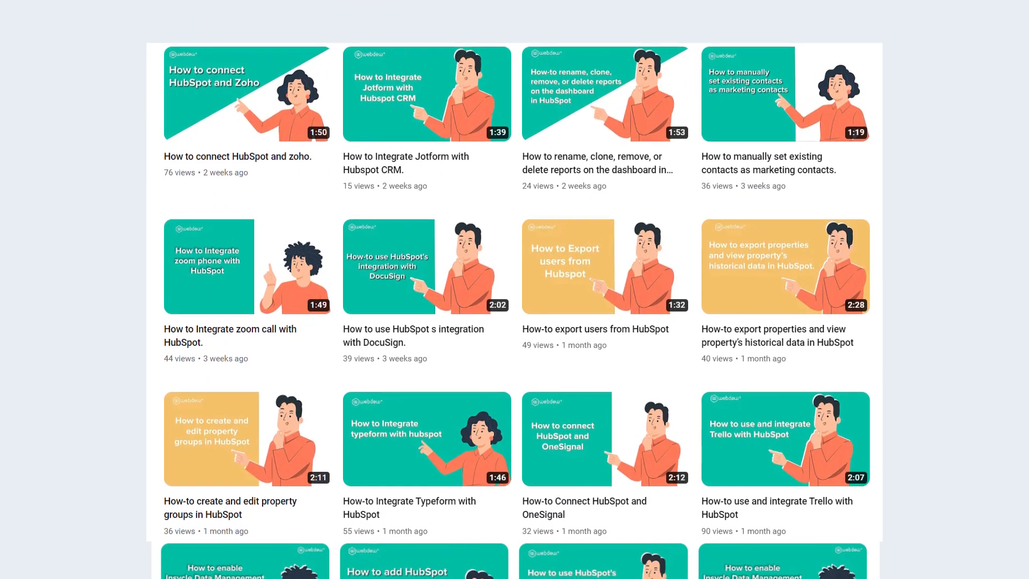
Scroll down the channel's Videos grid to older HubSpot tutorials like surveys and attribution reports.
scroll(down, 3)
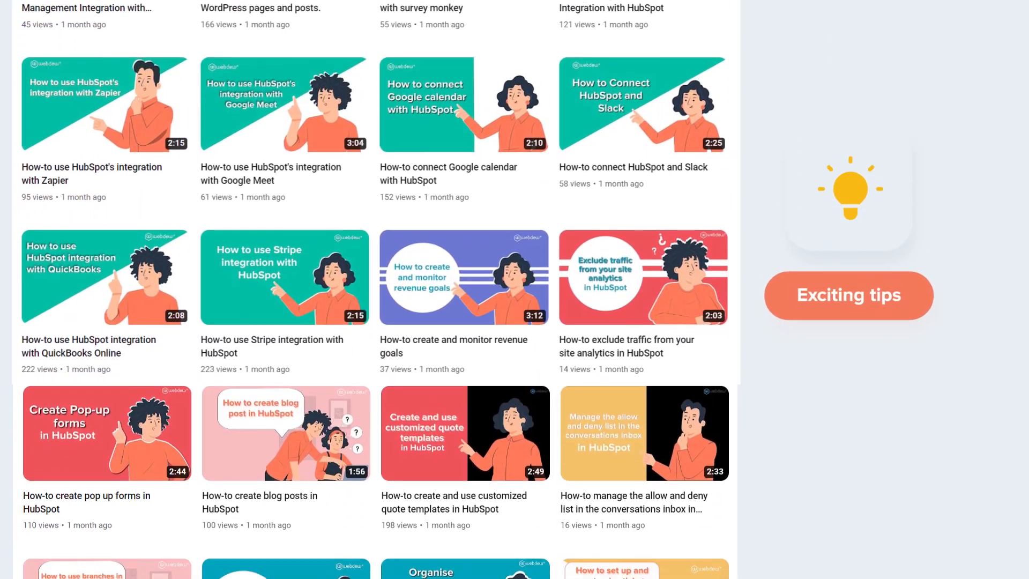
scroll(down, 3)
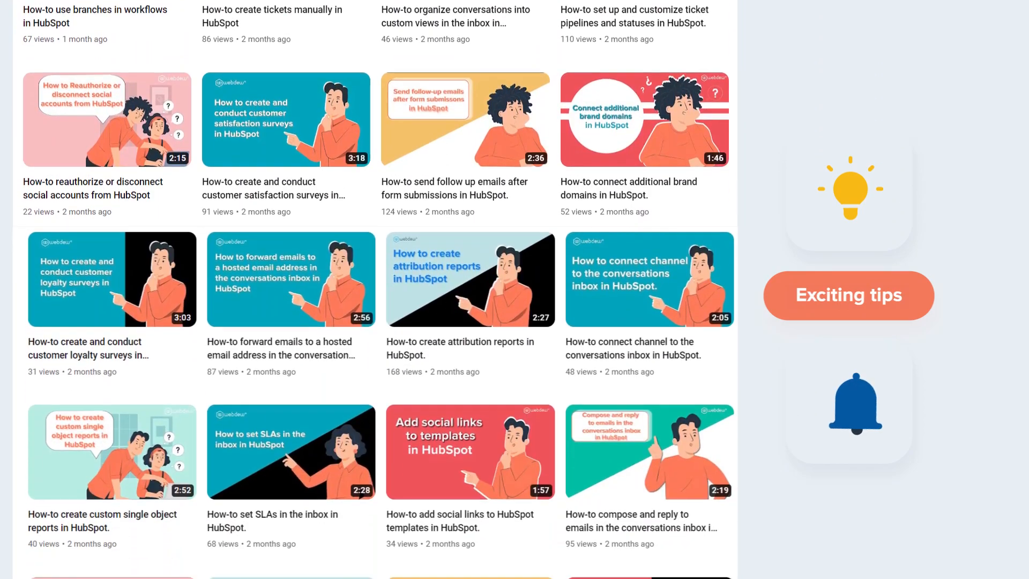